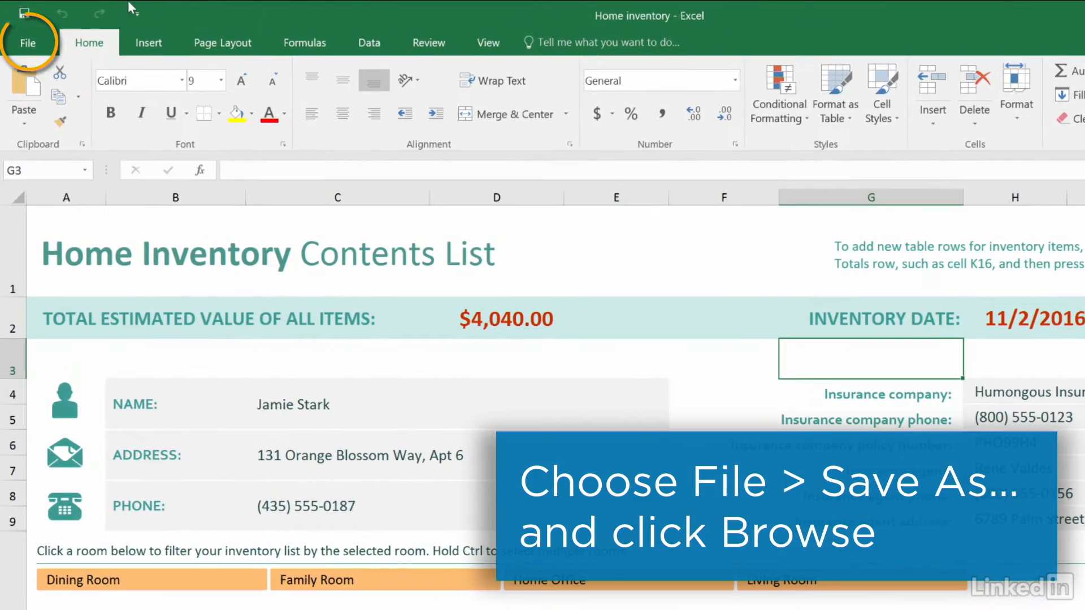
Begin Save As for the Home inventory workbook with the Desktop folder as target
left_click(27, 42)
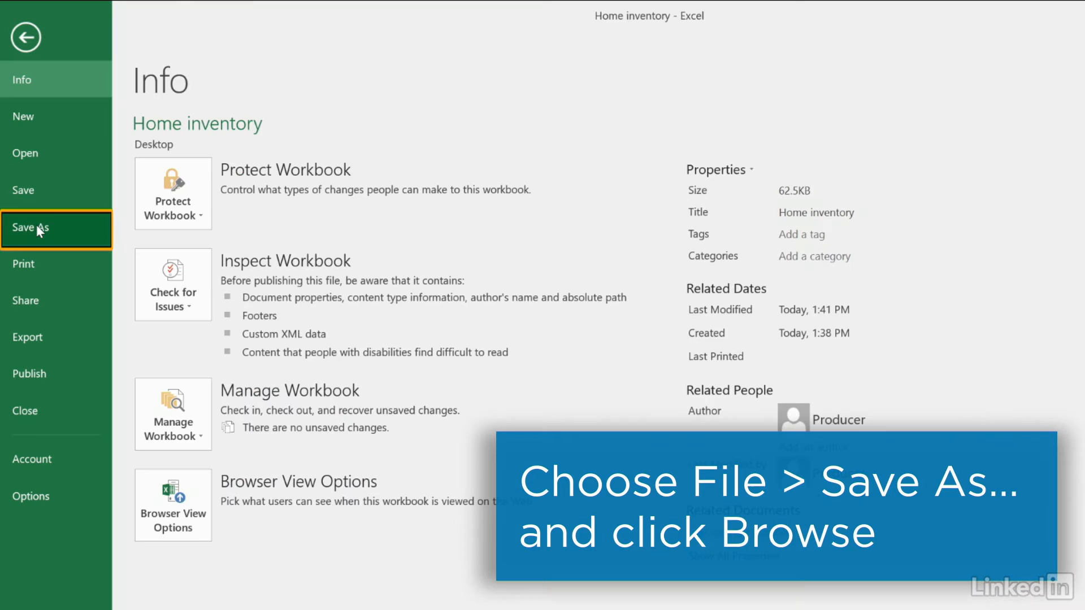
left_click(39, 228)
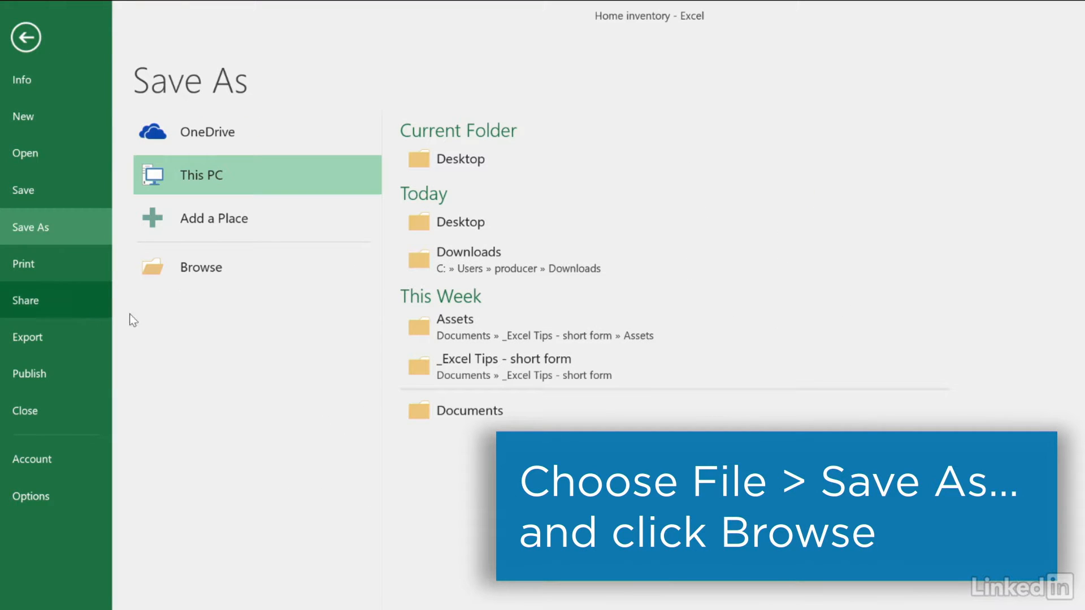
left_click(201, 267)
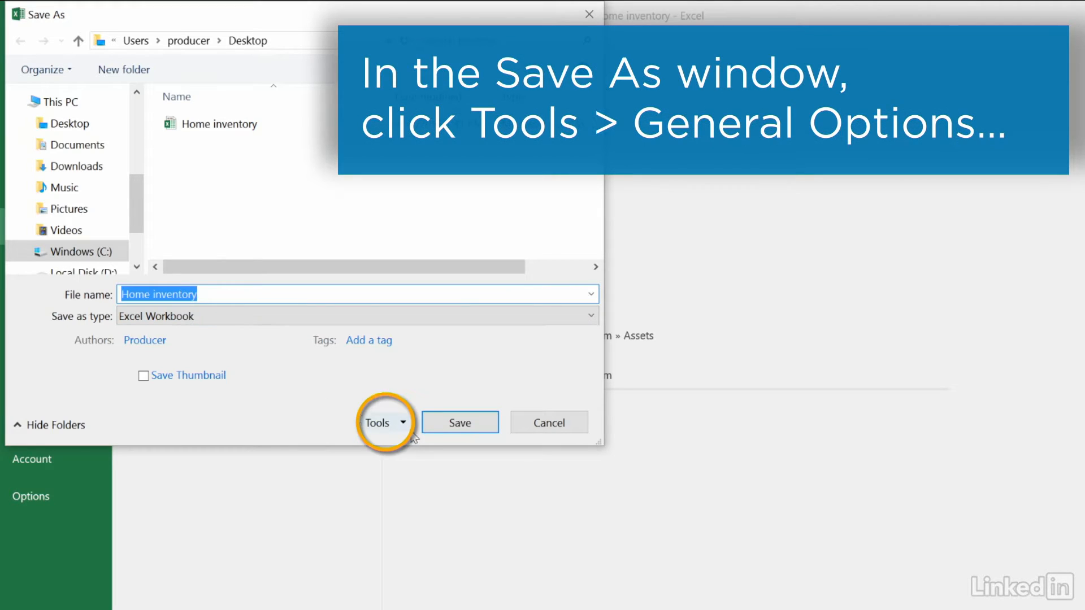
Set an open password and a modify password via General Options, confirm both, and save to the desktop
left_click(379, 421)
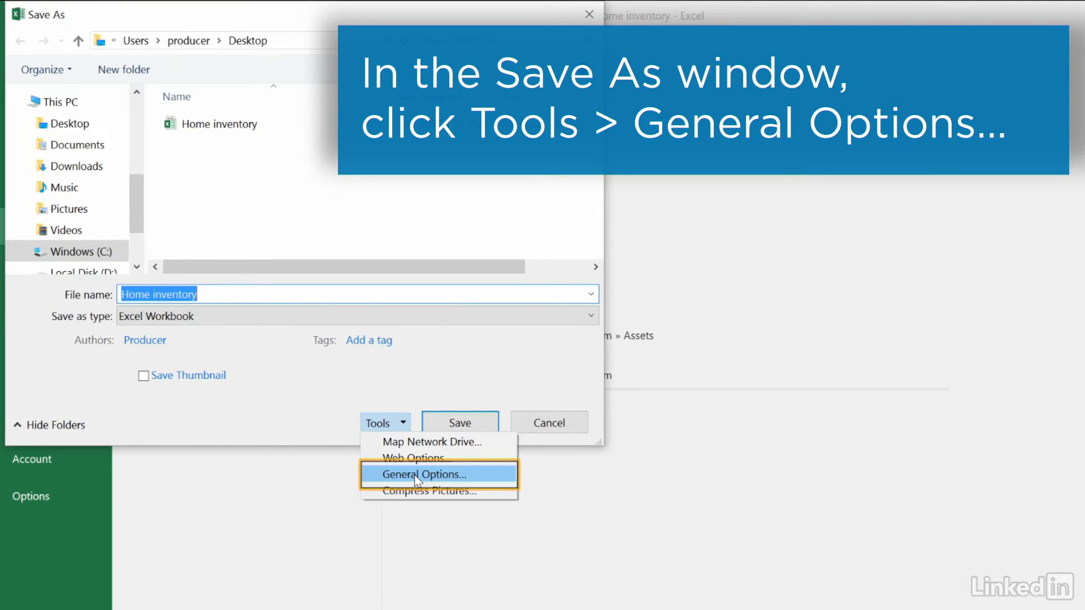
left_click(422, 474)
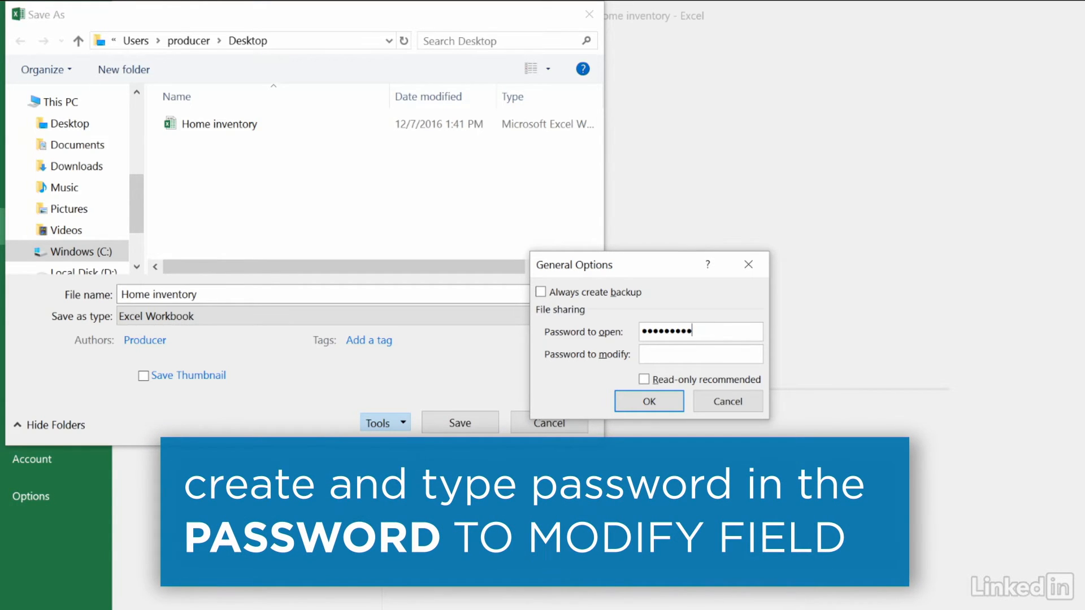
type("•")
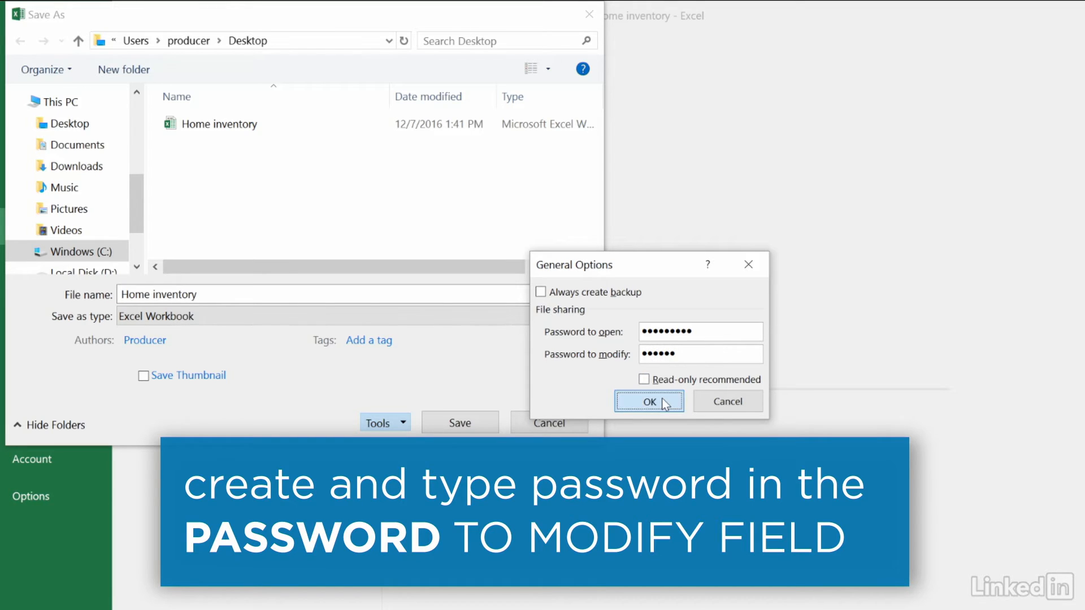
left_click(647, 401)
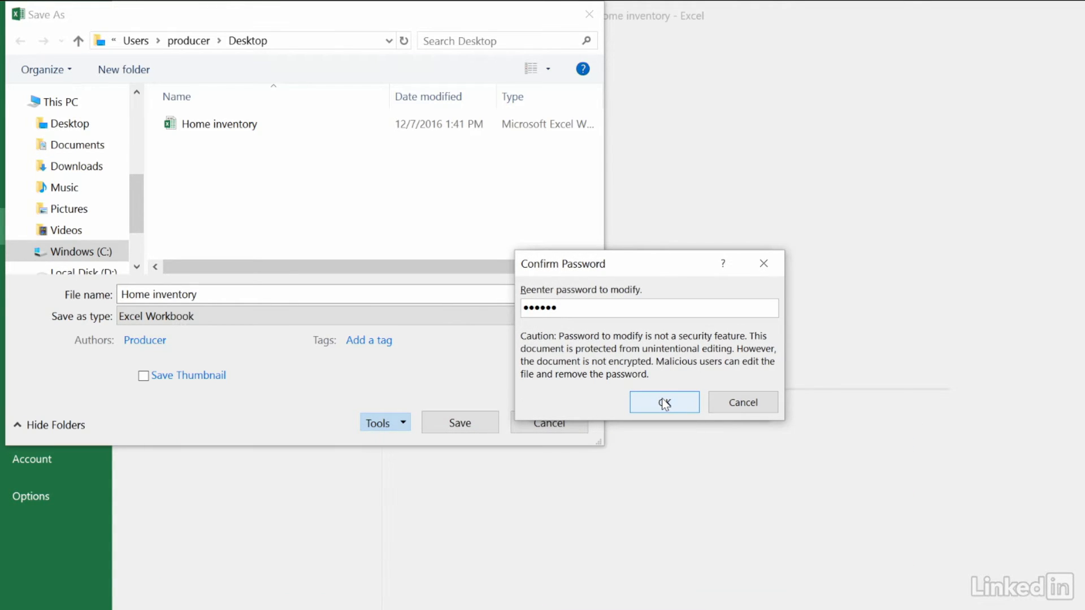
left_click(662, 402)
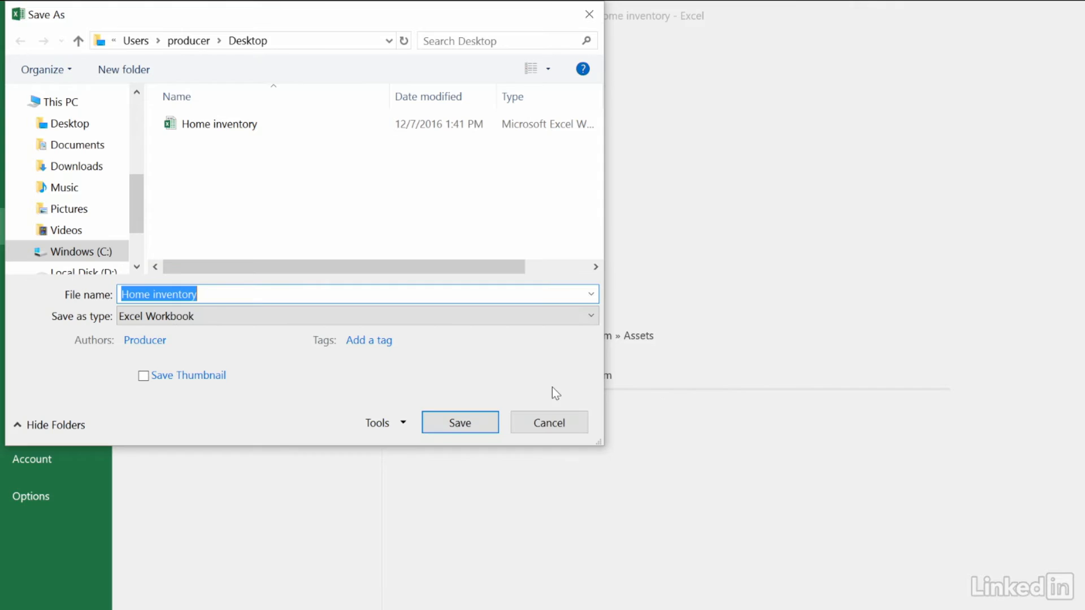
left_click(459, 421)
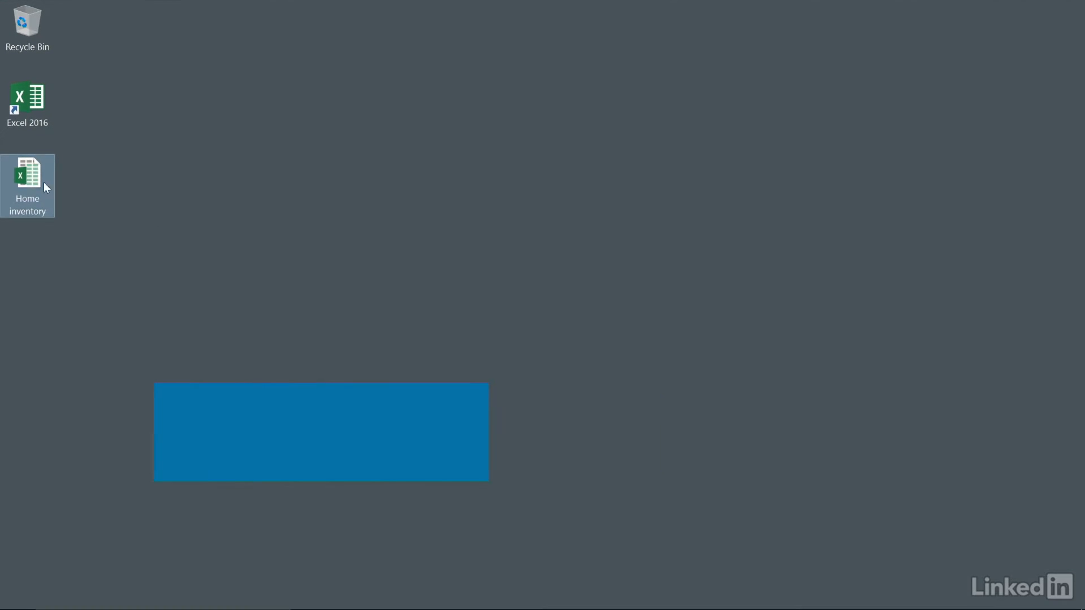
Reopen Home inventory with the open password, choose Read Only, and attempt a save that is refused
double_click(27, 177)
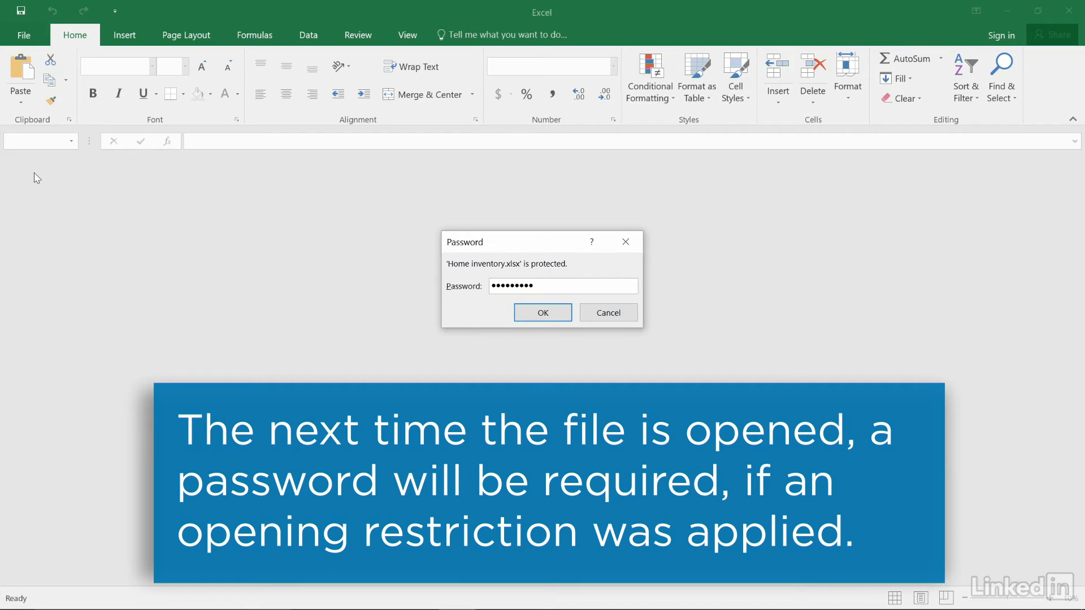
left_click(541, 312)
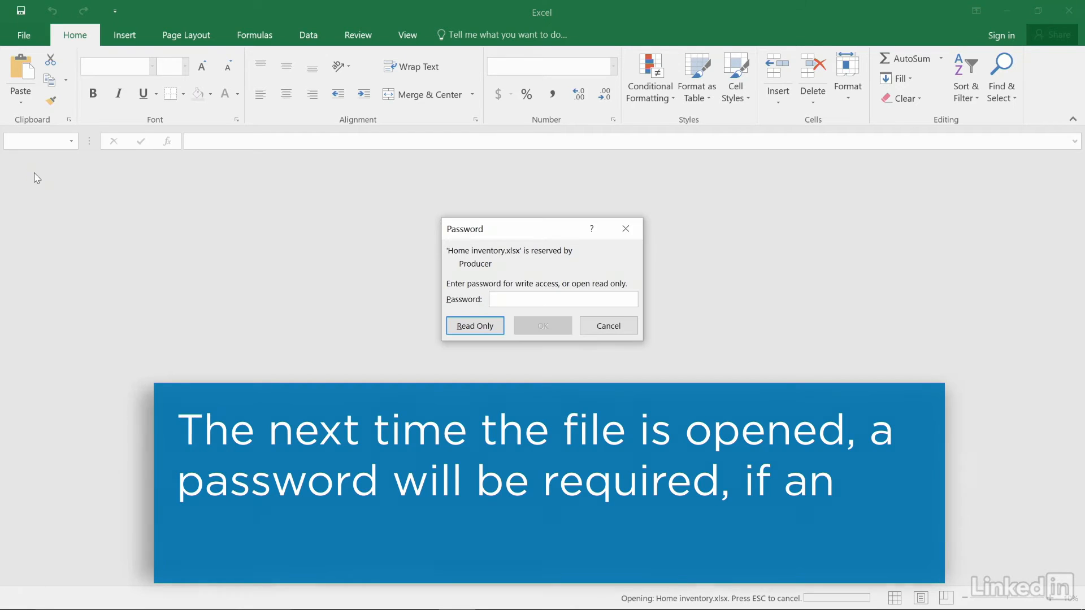
left_click(561, 298)
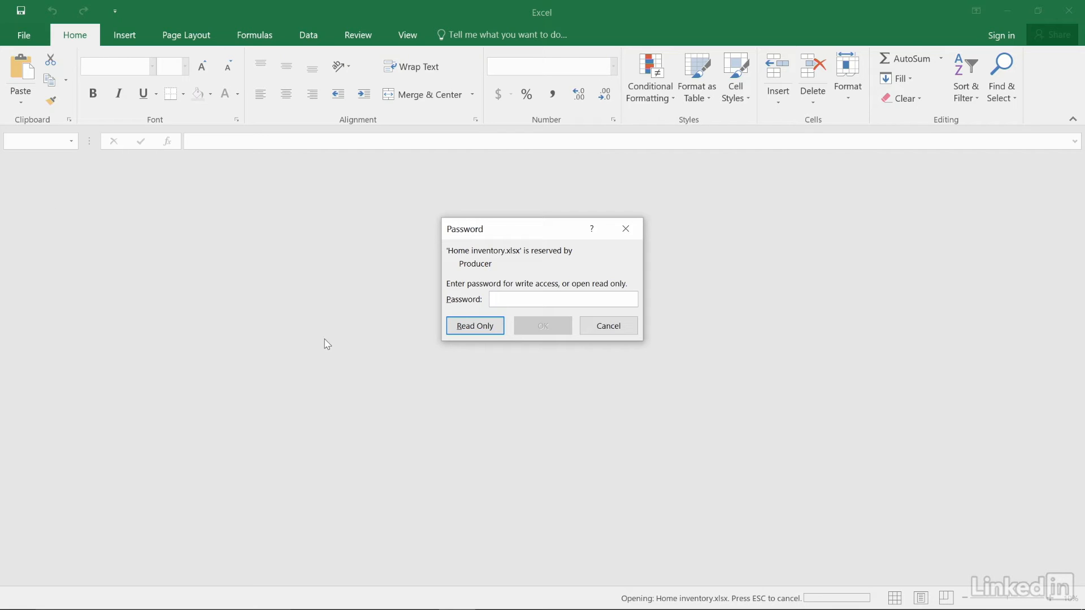
left_click(474, 325)
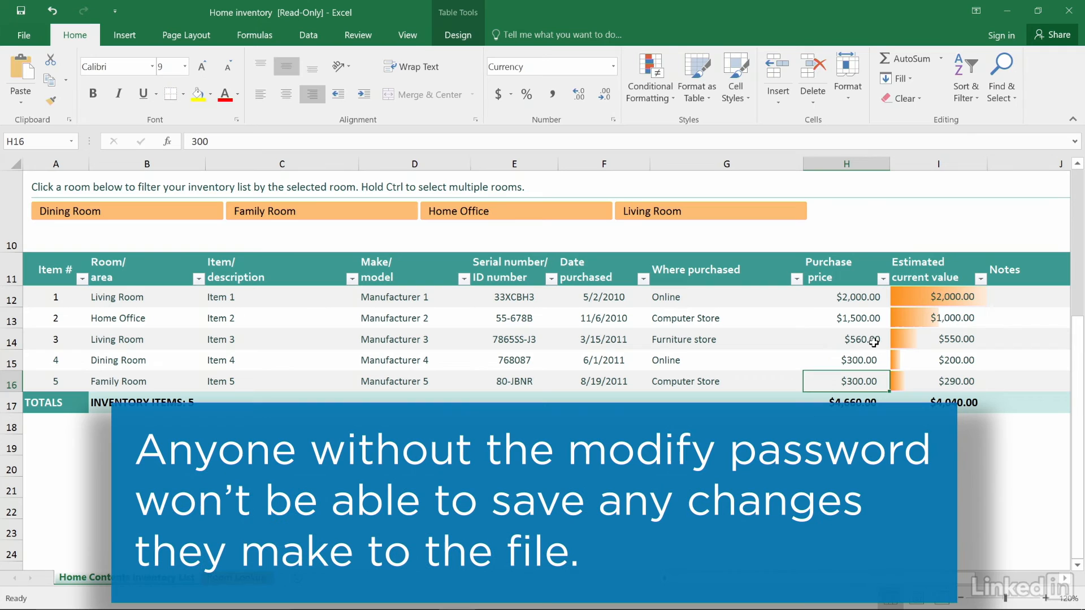
left_click(20, 10)
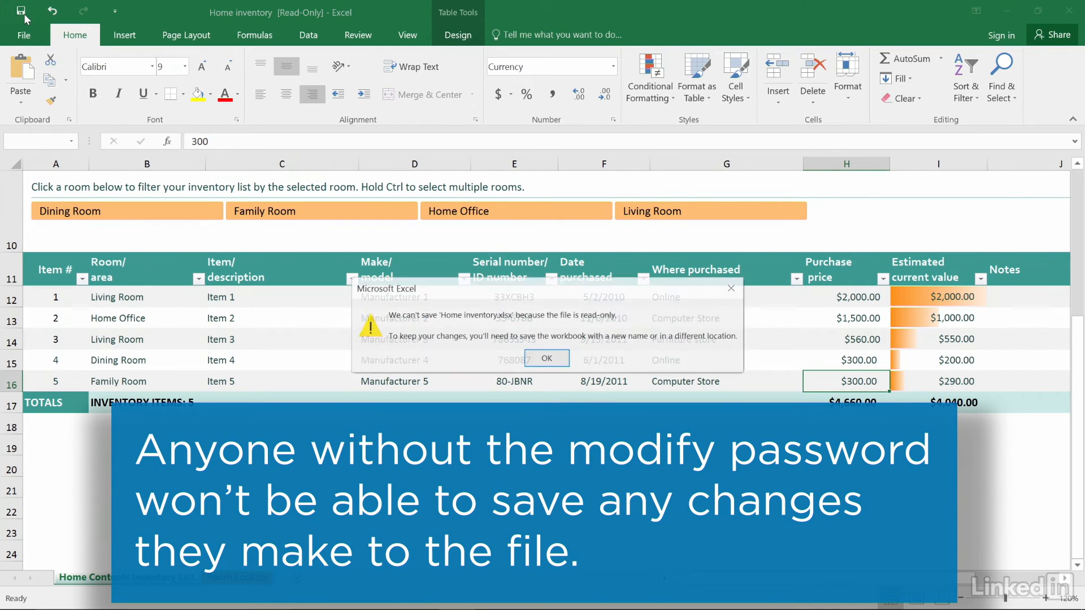